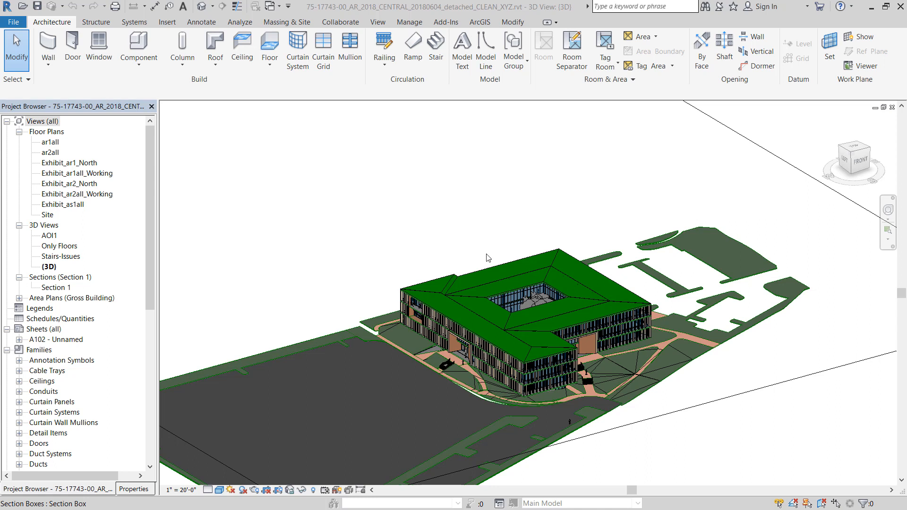
mouse_move(479, 255)
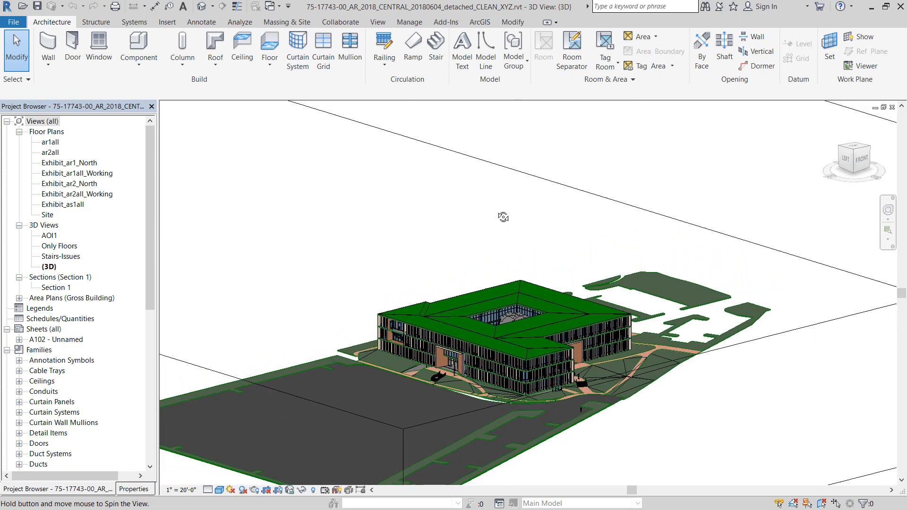
Step: Open the Site plan and check Project Base Point and Survey Point under Site in Visibility/Graphics
drag(504, 217, 446, 263)
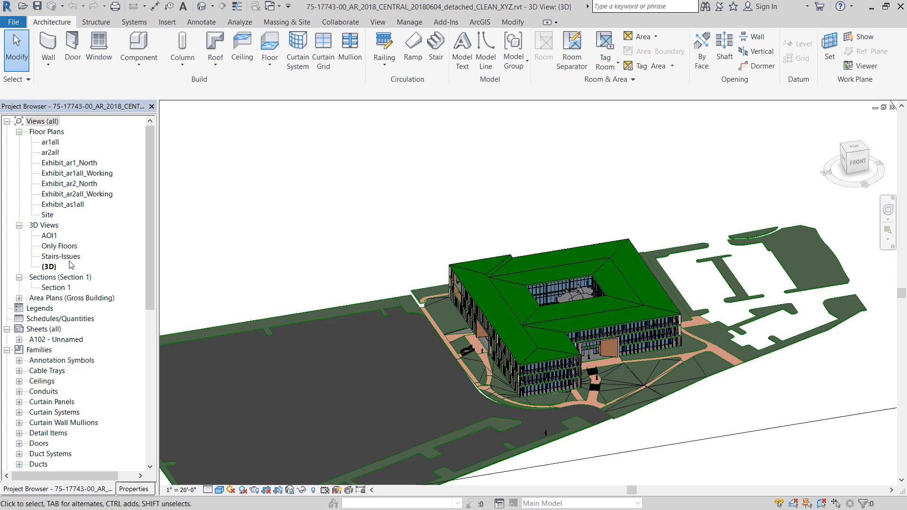
click(46, 215)
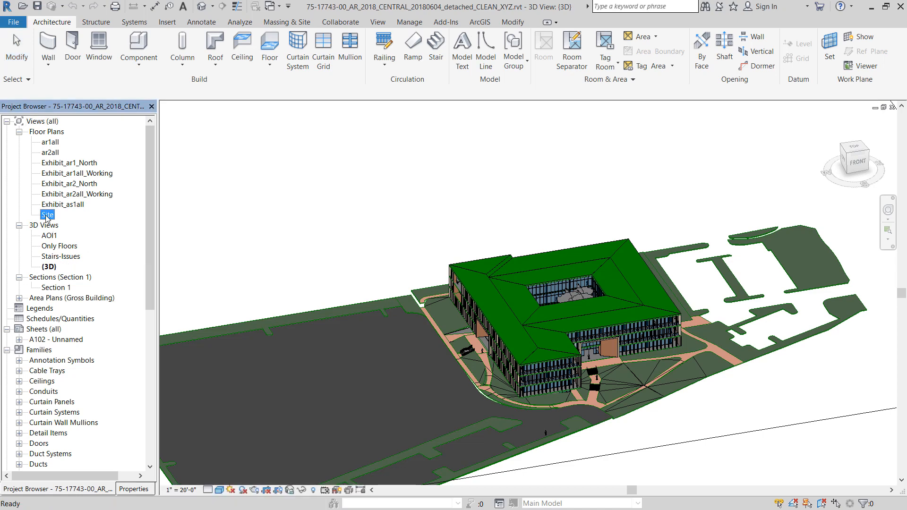
double_click(46, 214)
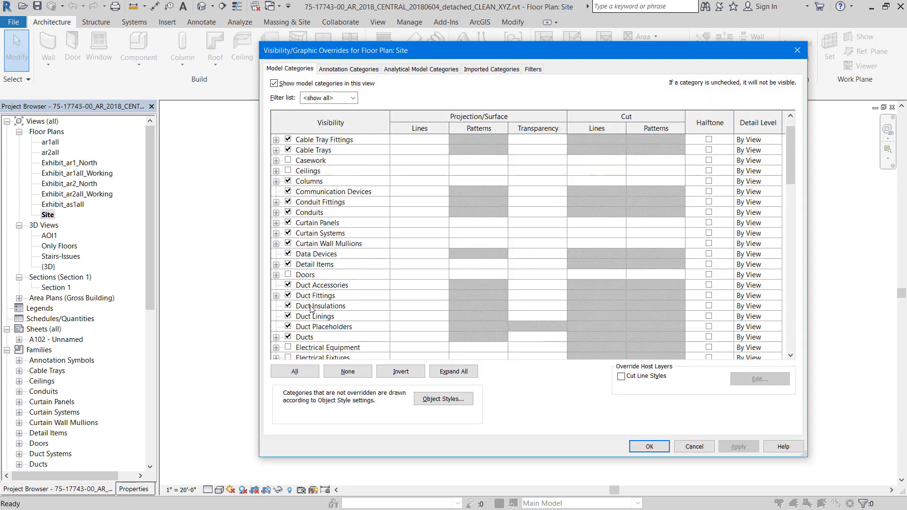
scroll(down, 3)
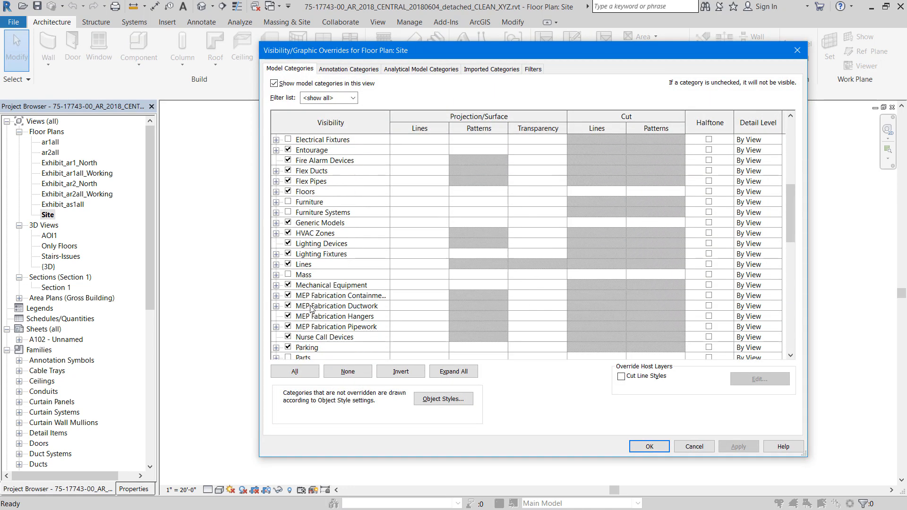
scroll(down, 3)
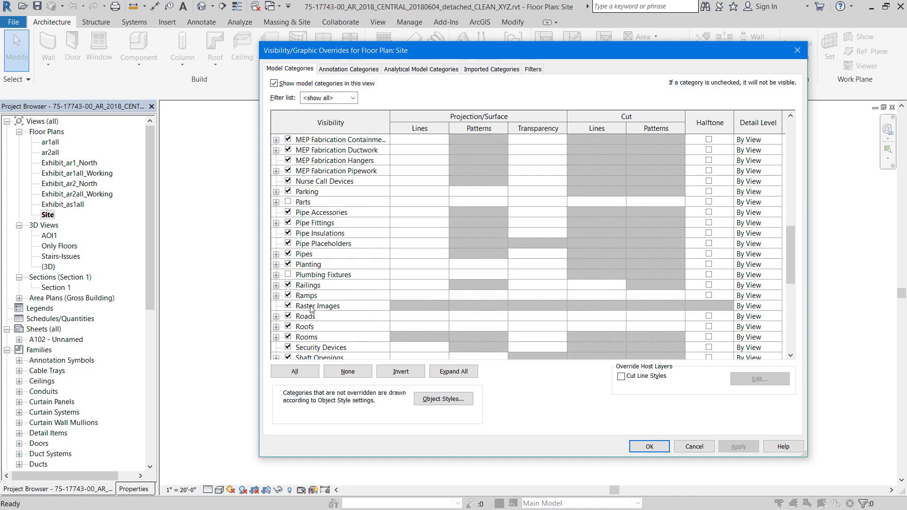
click(277, 285)
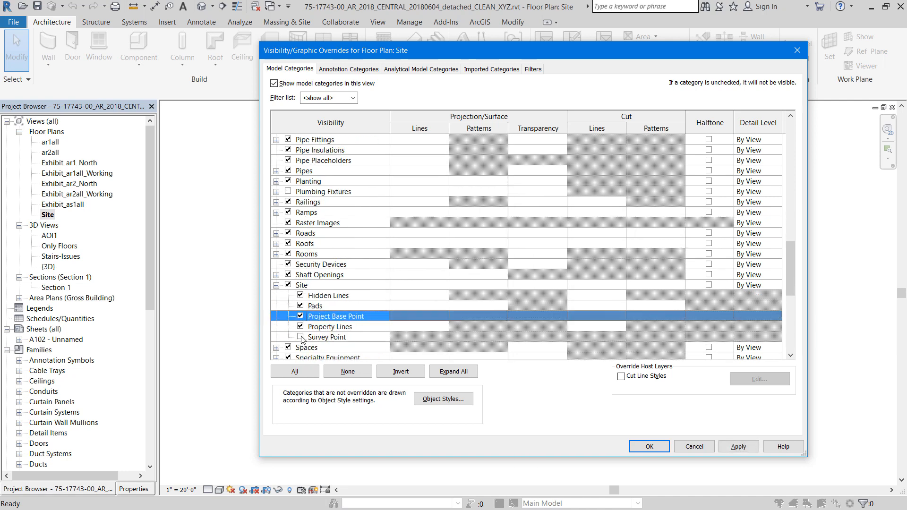
click(300, 337)
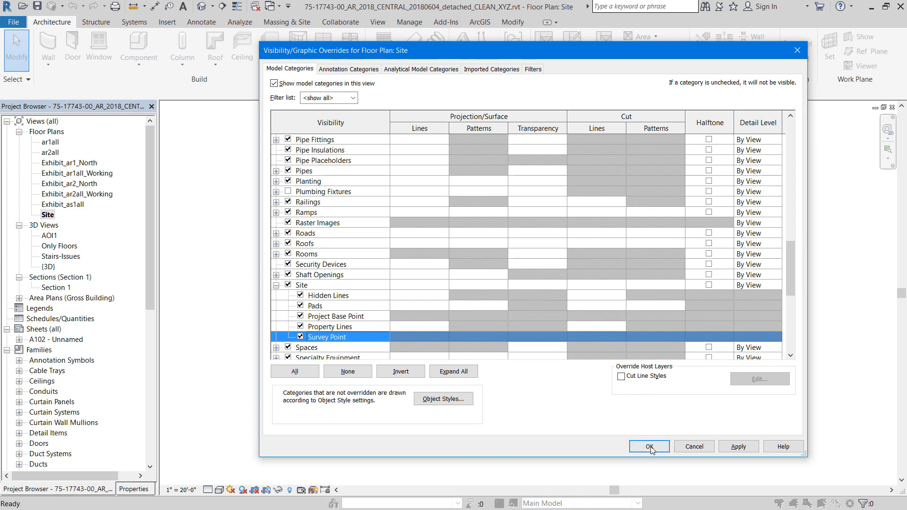
Step: Apply the visibility change, zoom out 2x, and confirm both points read 0,0,0
click(649, 446)
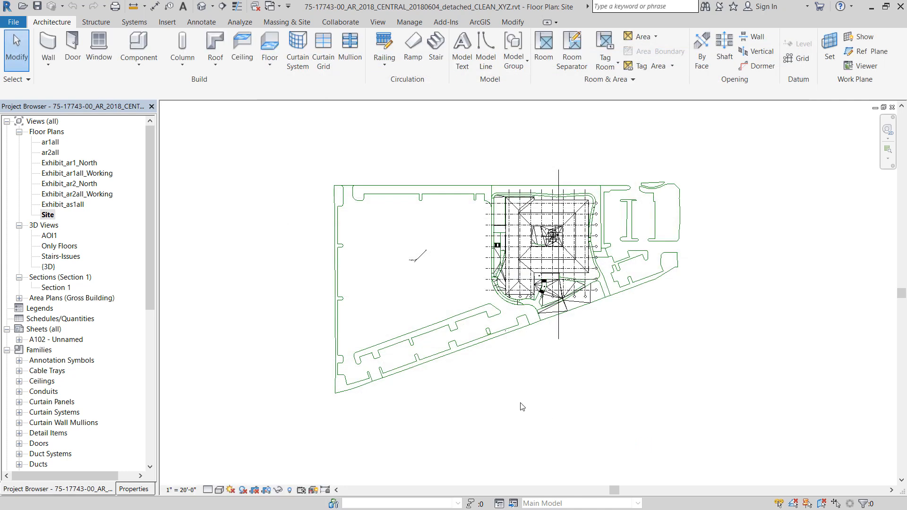
mouse_move(442, 283)
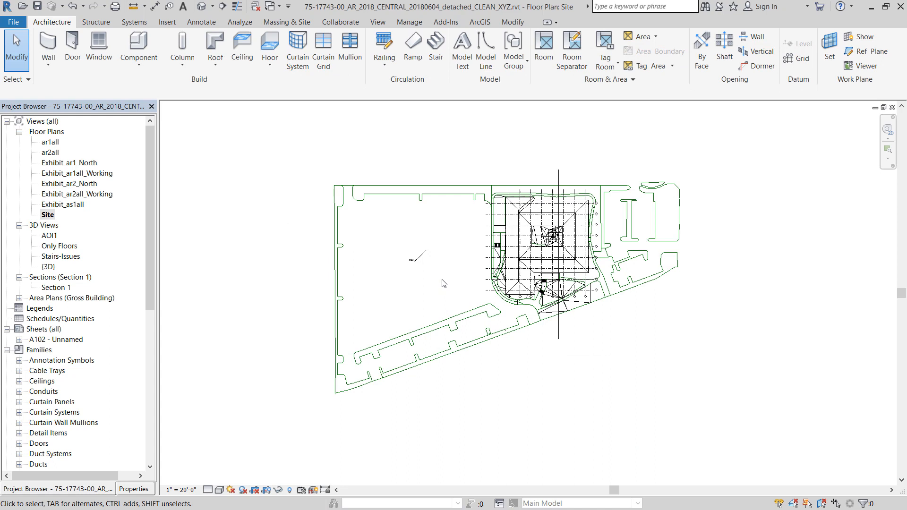
right_click(444, 284)
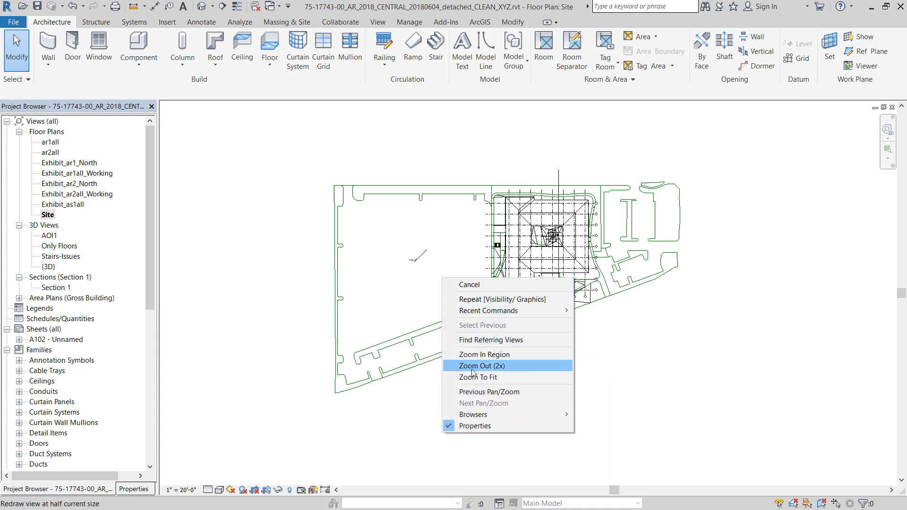
click(482, 366)
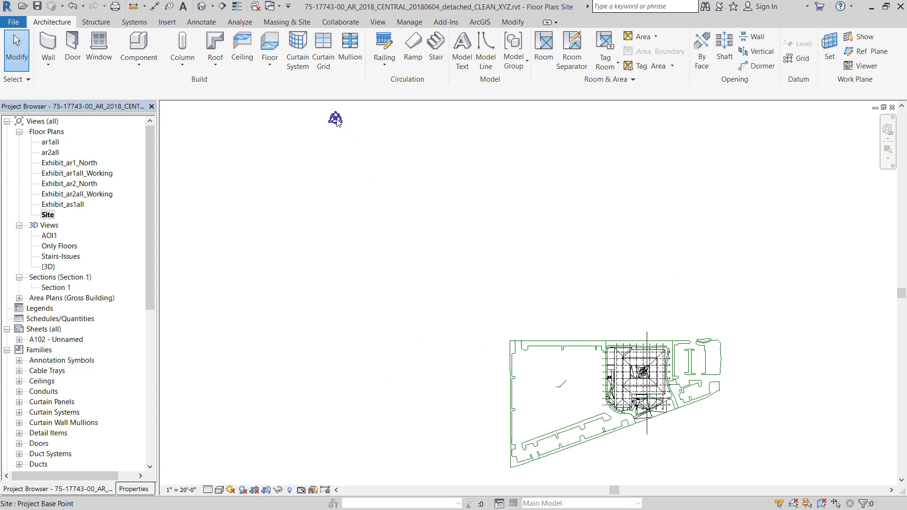
click(334, 118)
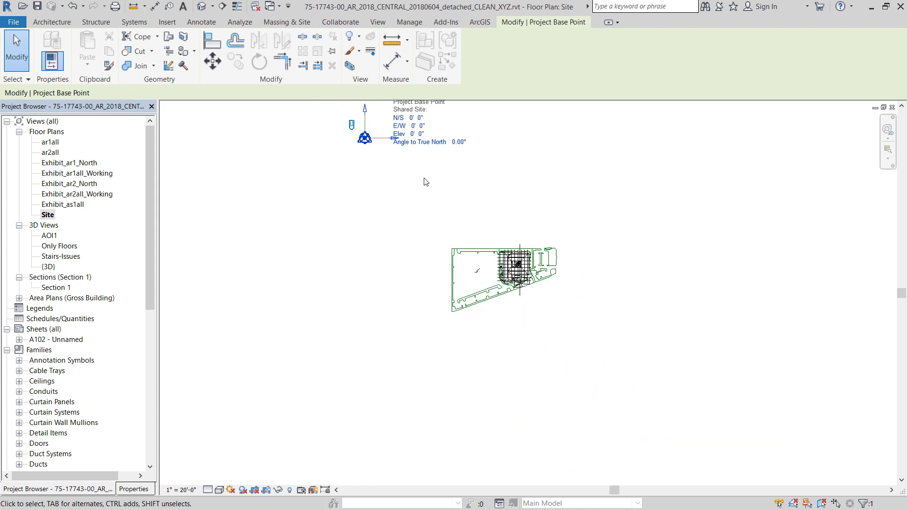
mouse_move(410, 195)
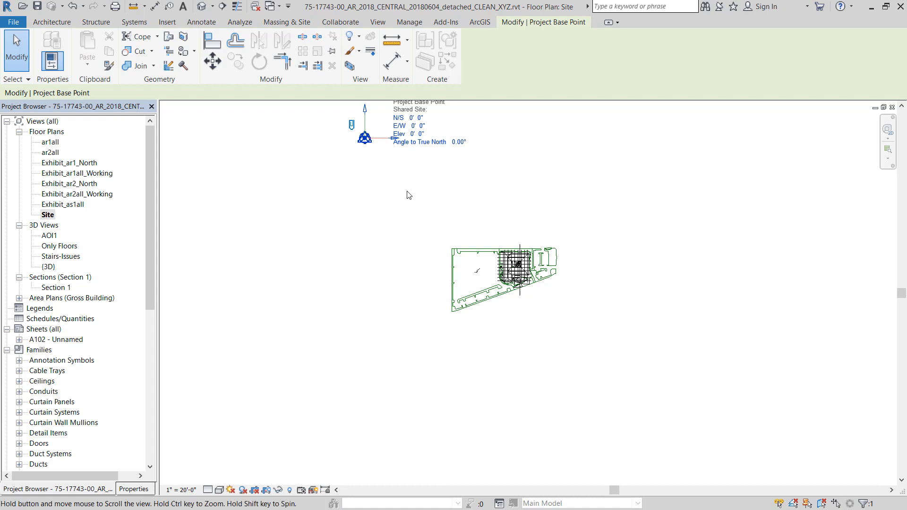
drag(409, 195, 434, 235)
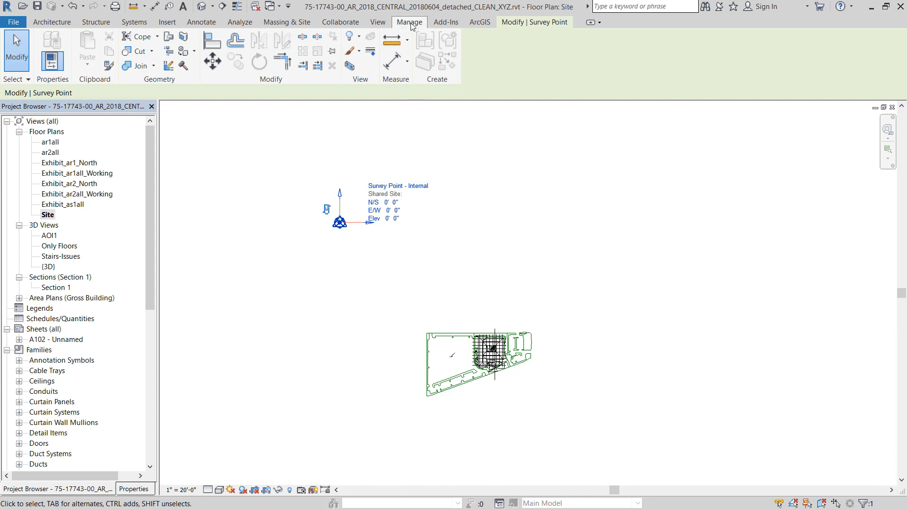
Step: Add local scene Scene1 using NAD 1983 StatePlane California V FIPS 0405 (US Feet)
click(428, 50)
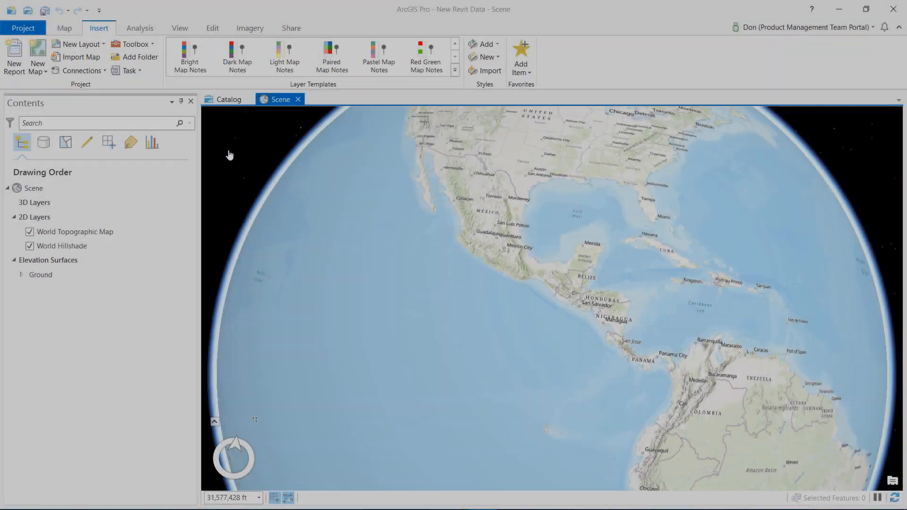
click(36, 57)
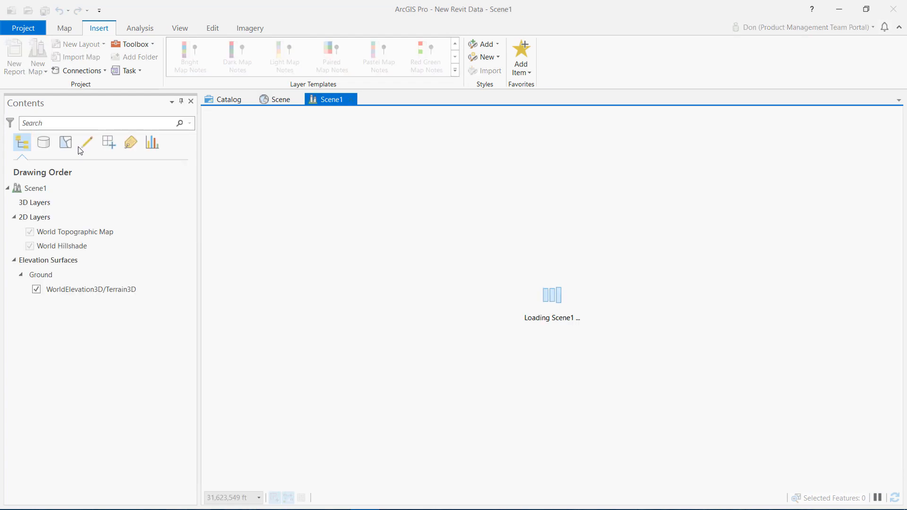
click(34, 188)
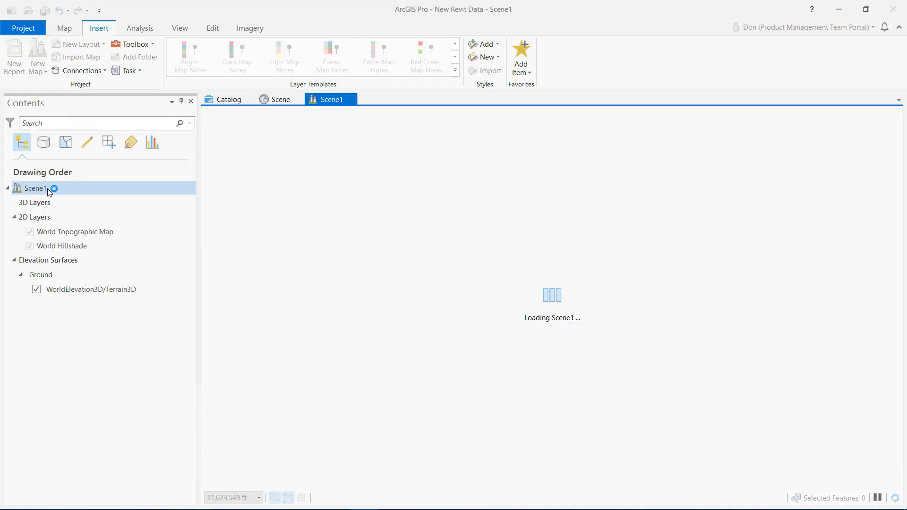
right_click(33, 188)
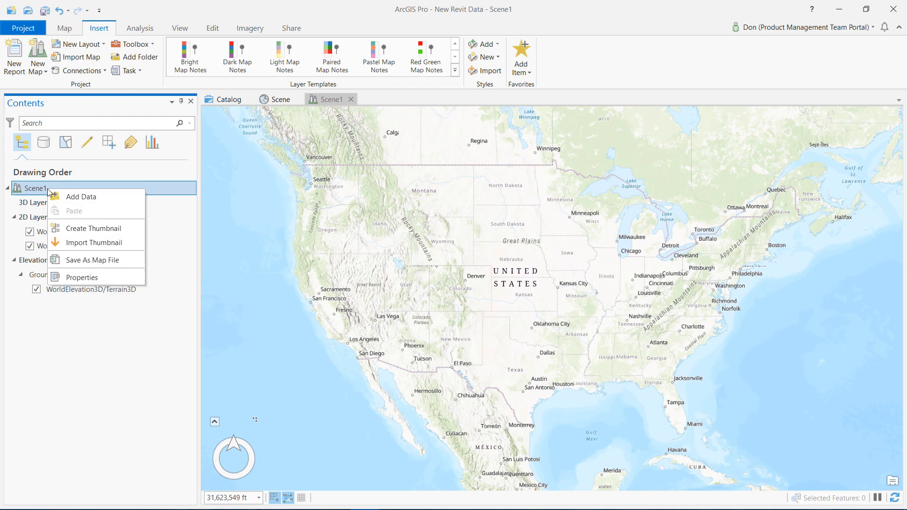
click(82, 278)
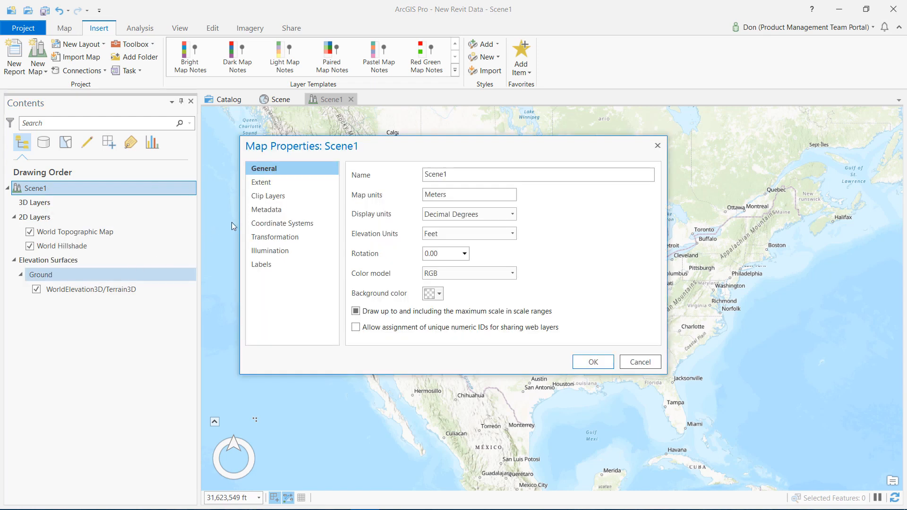
click(284, 223)
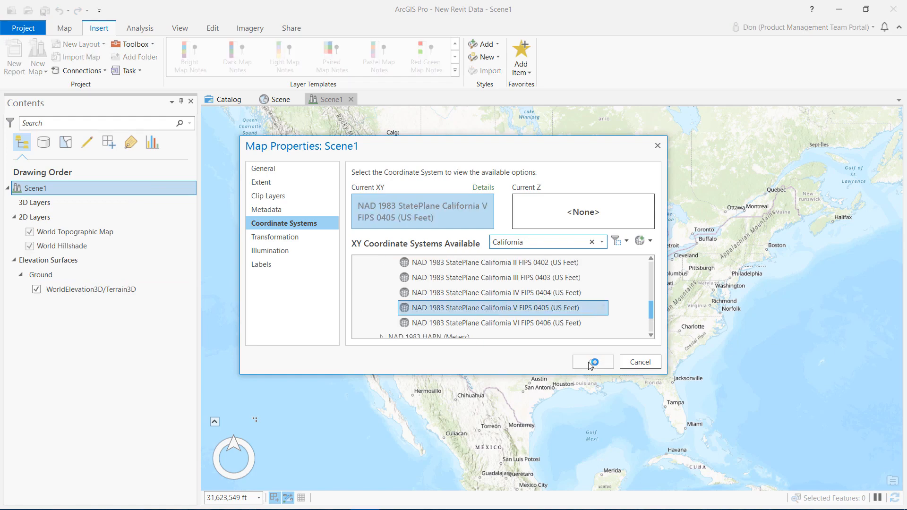
click(593, 362)
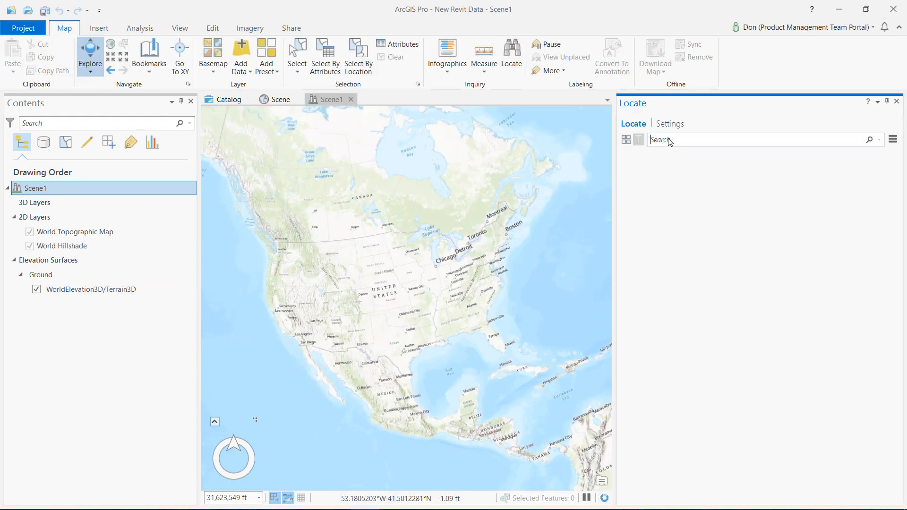
Step: Locate 380 New York Street, Redlands, and pan around the Esri campus
text(380 New Yourk Street, R)
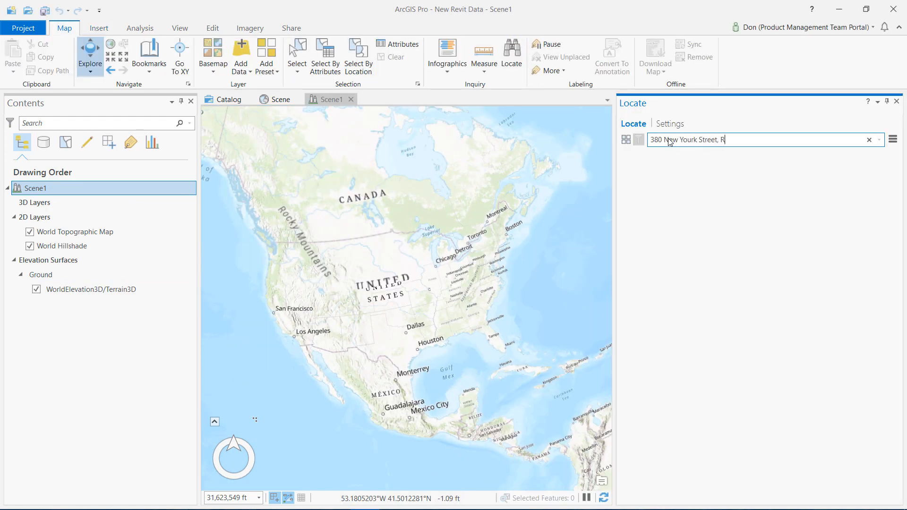
text(edlands)
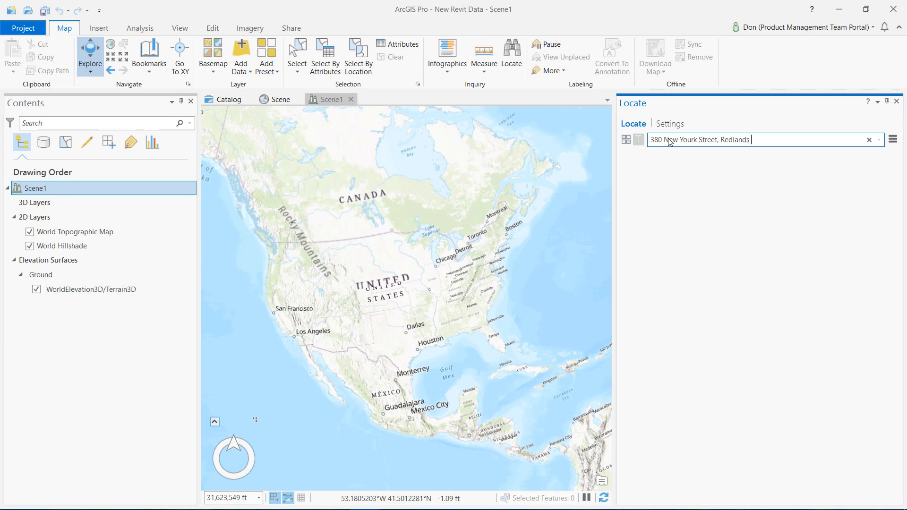
key(Enter)
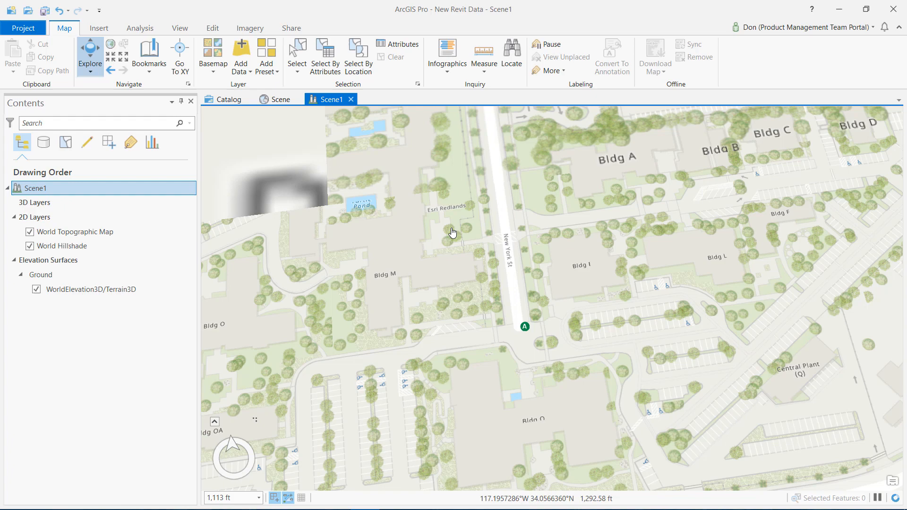
drag(451, 231, 575, 270)
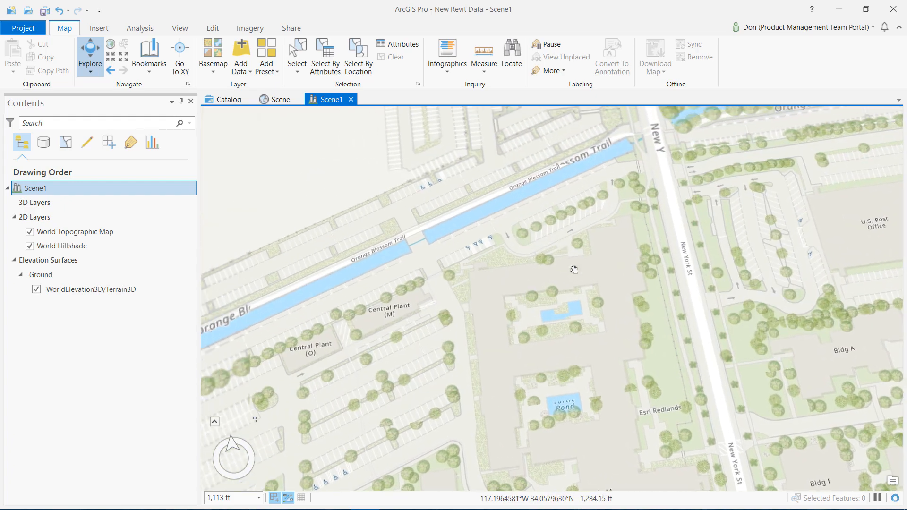
click(212, 28)
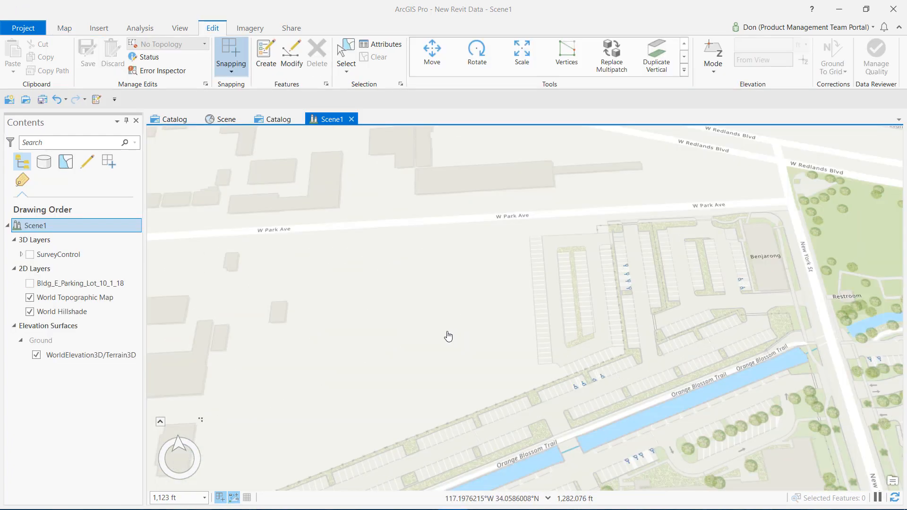
Step: Turn on SurveyControl and copy the control point's State Plane coordinates into Notepad
click(29, 283)
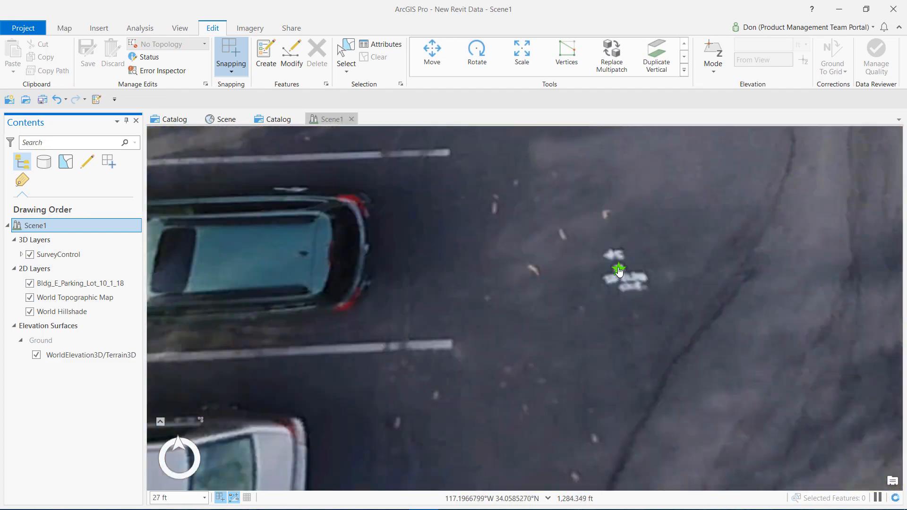
right_click(620, 272)
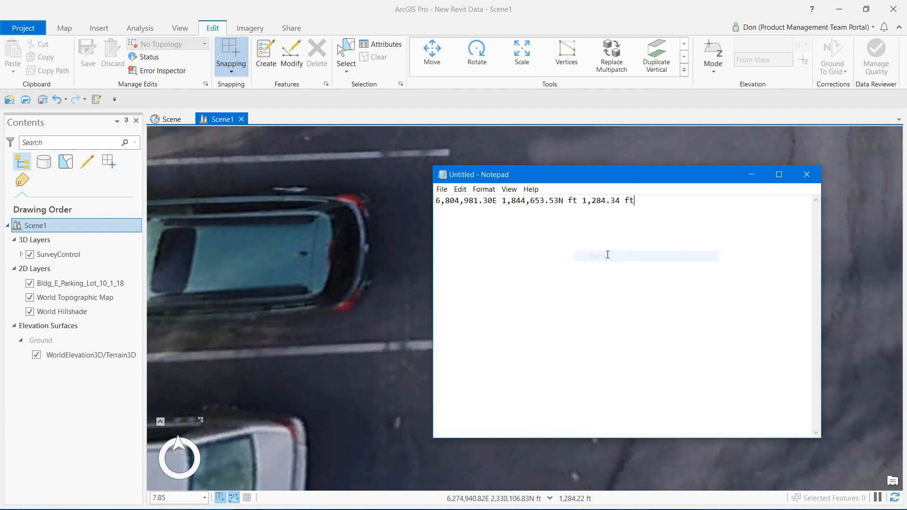
click(807, 174)
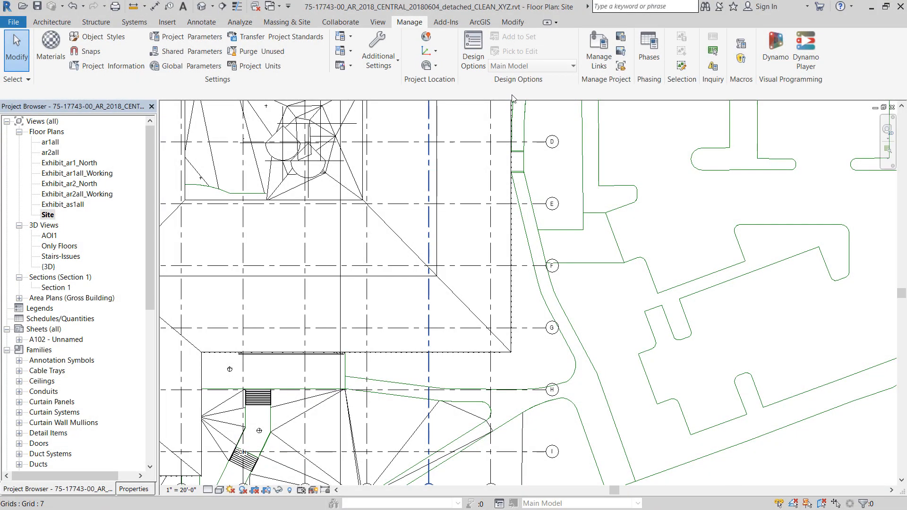
Step: Specify coordinates at point: E 6,804,081.30, N 1,844,653.53, elevation 1284.34
click(426, 51)
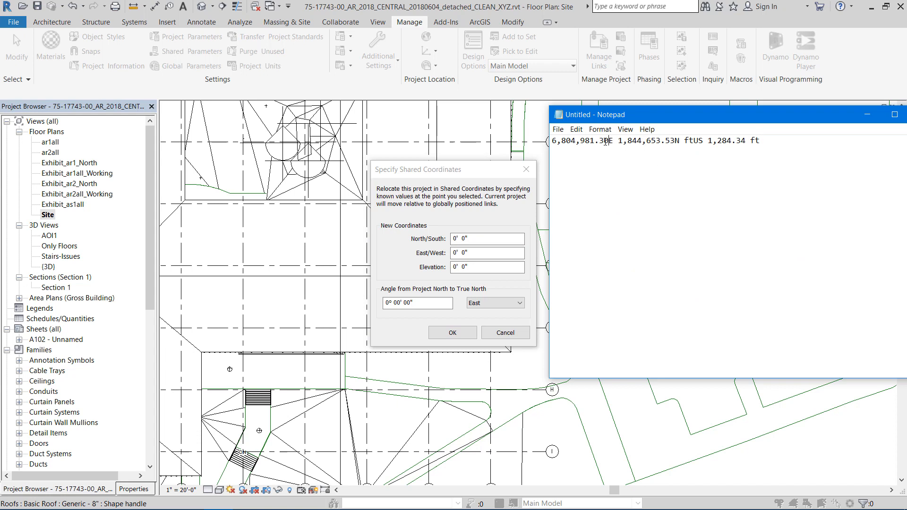
double_click(581, 141)
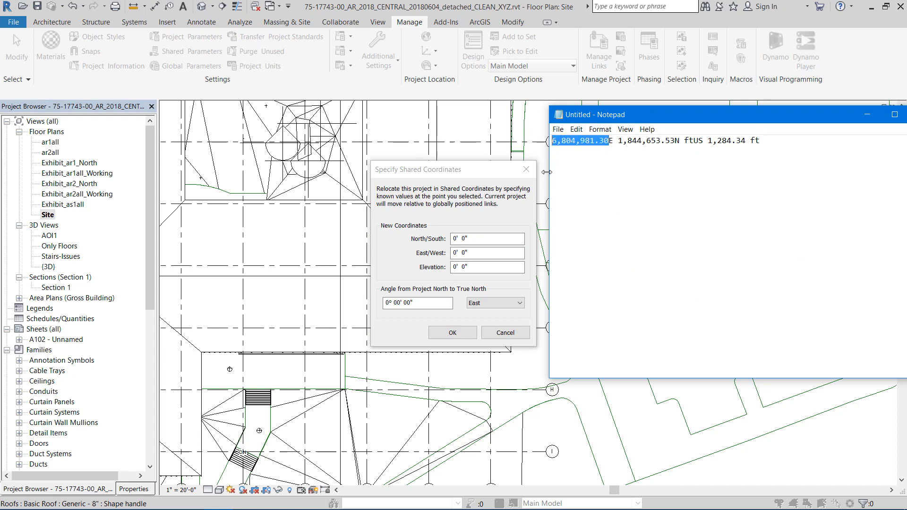
click(488, 253)
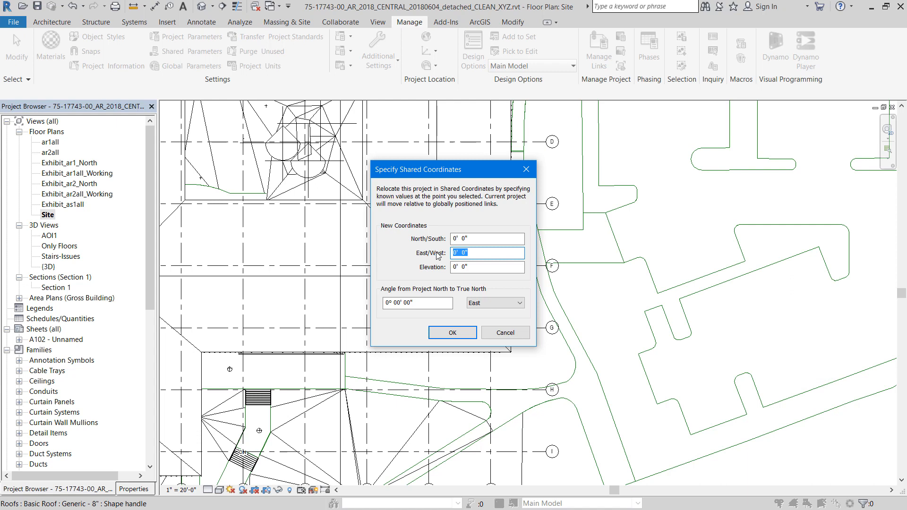
text(6,804,081.30E 1,844,653.53N ftUS 1,284.34 ft)
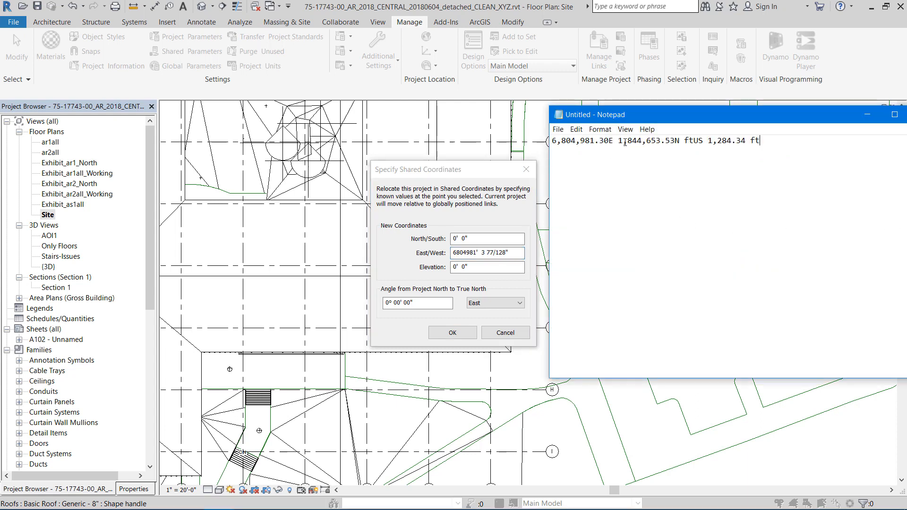
double_click(647, 140)
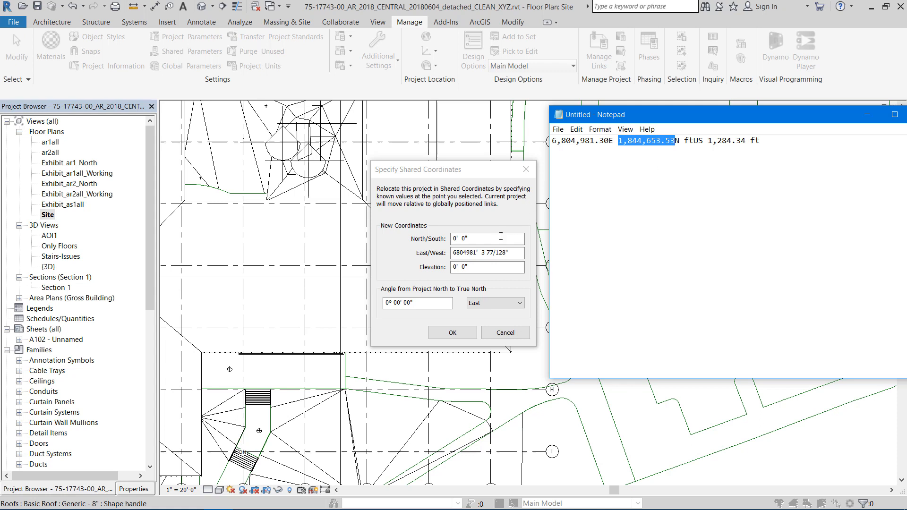
text(1,844,653.53)
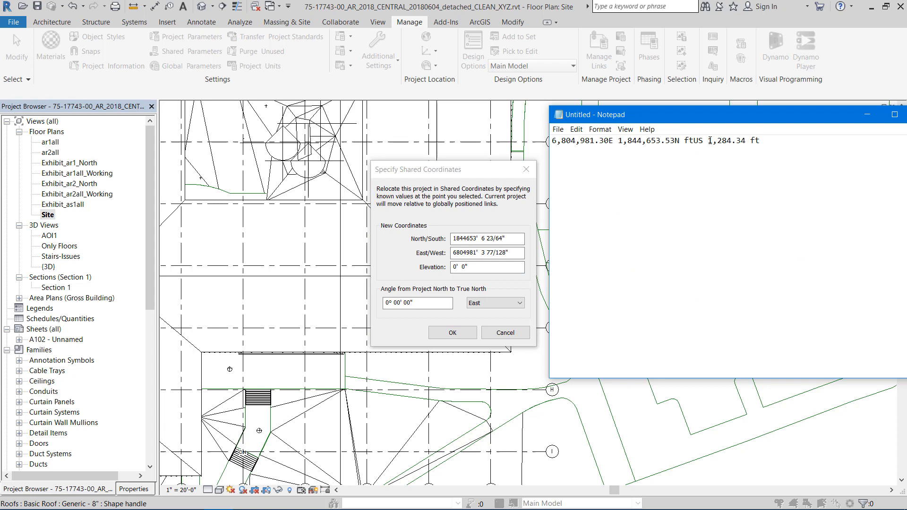
double_click(727, 141)
text(1284.34)
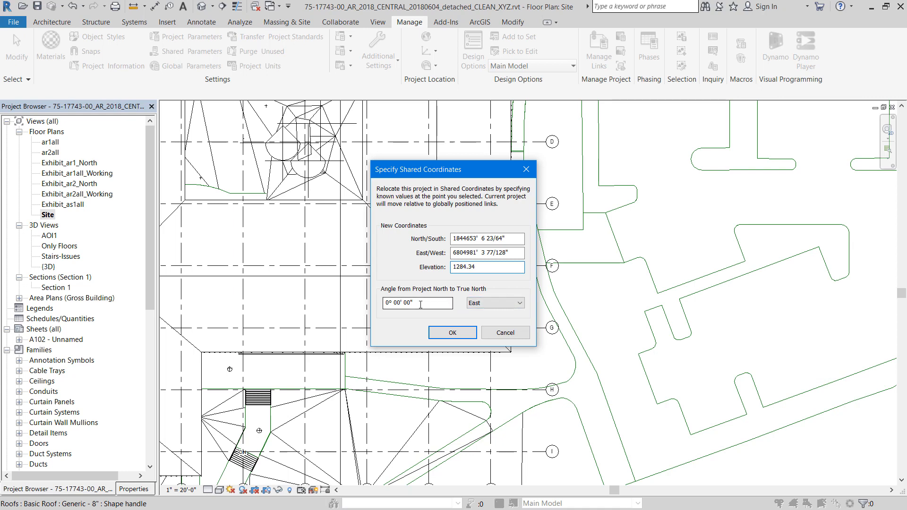
click(453, 332)
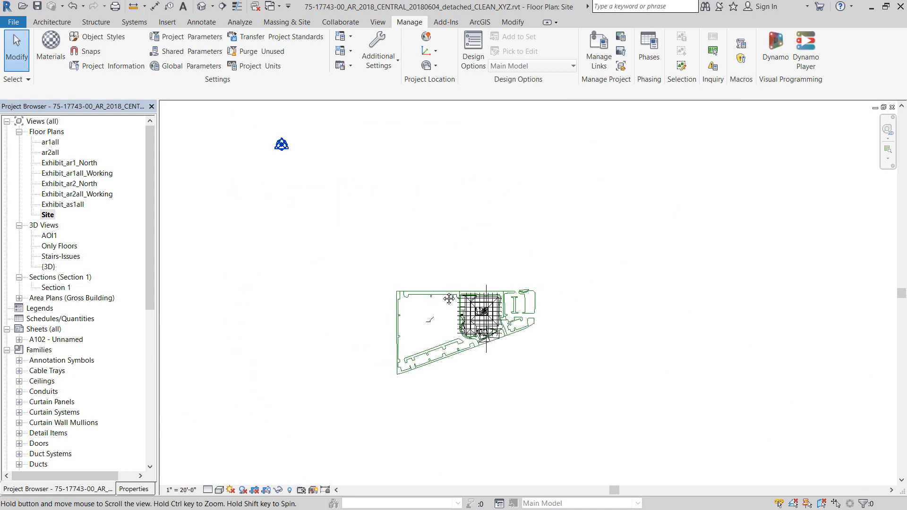
click(281, 144)
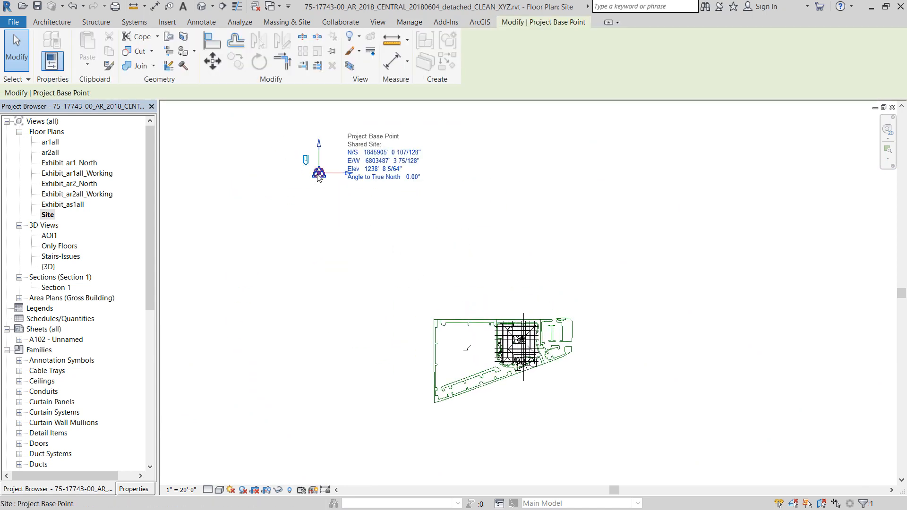
click(389, 160)
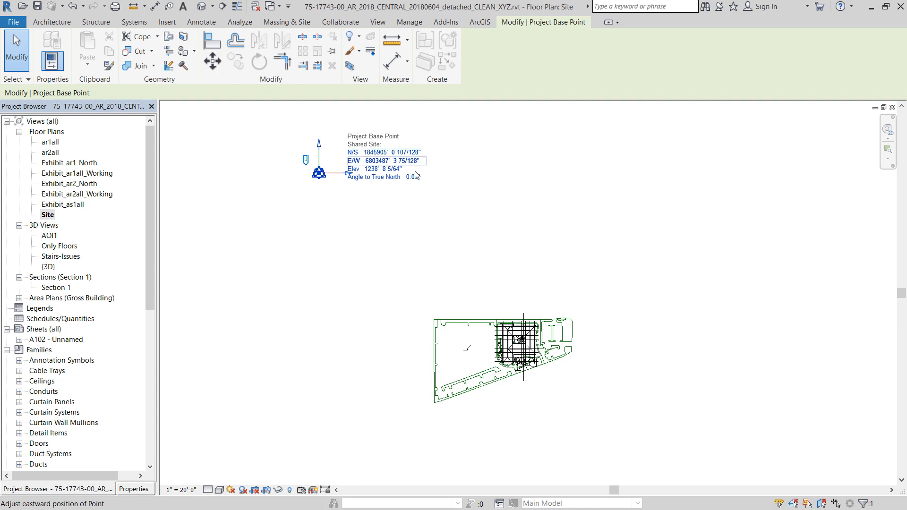
click(495, 296)
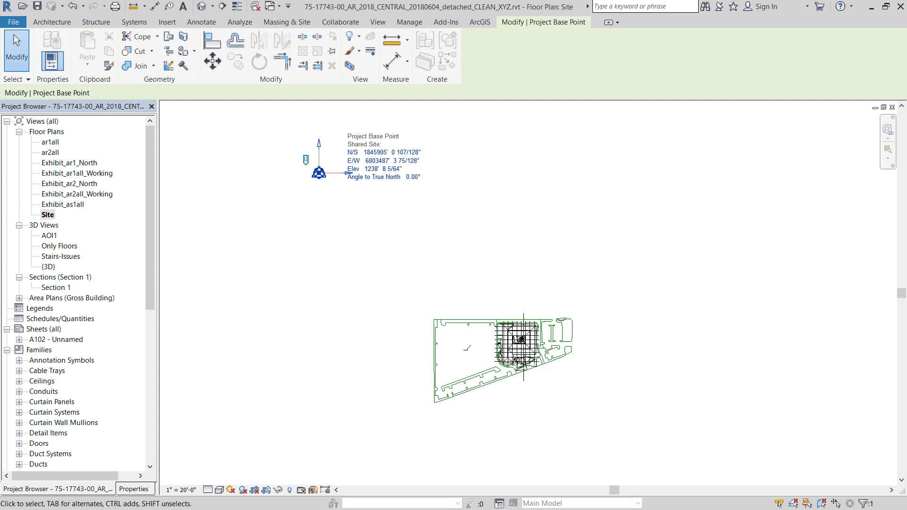
mouse_move(310, 192)
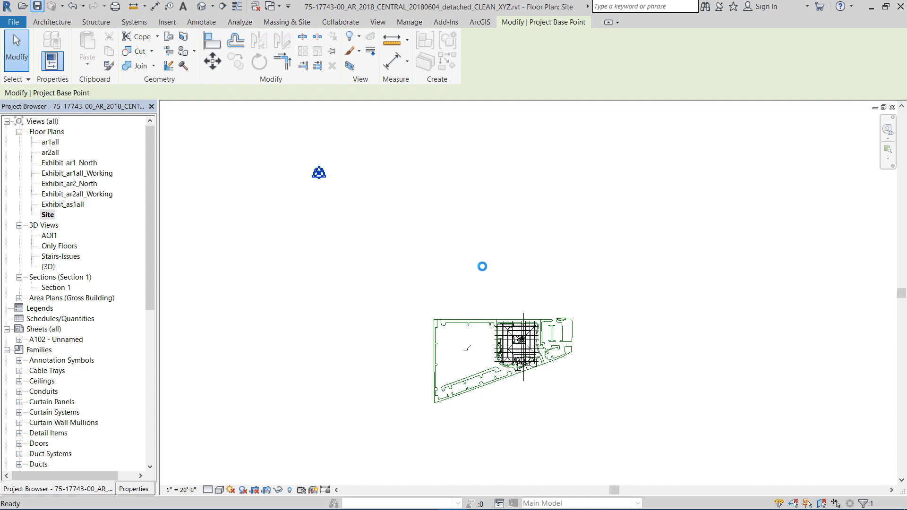
click(409, 22)
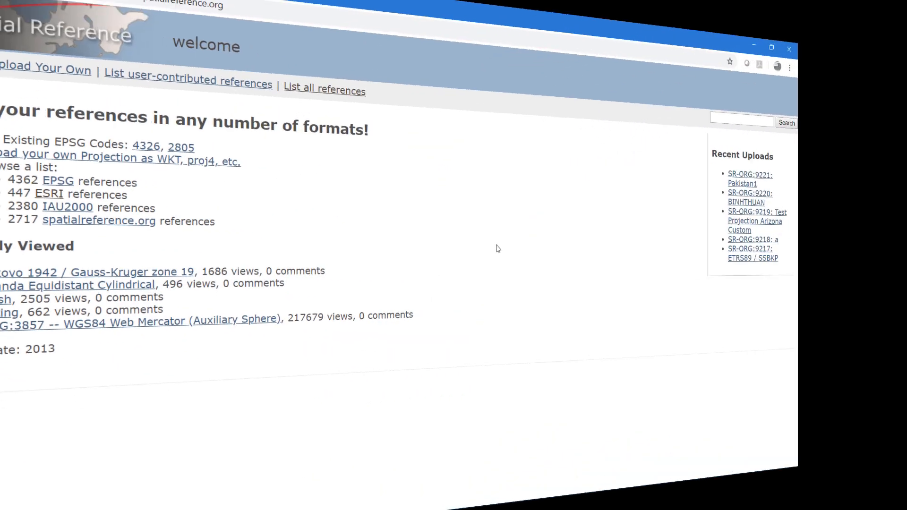
Step: Search 'California State Plane' and download 102646.prj for StatePlane California VI FIPS 0406 Feet
text(California State Plane)
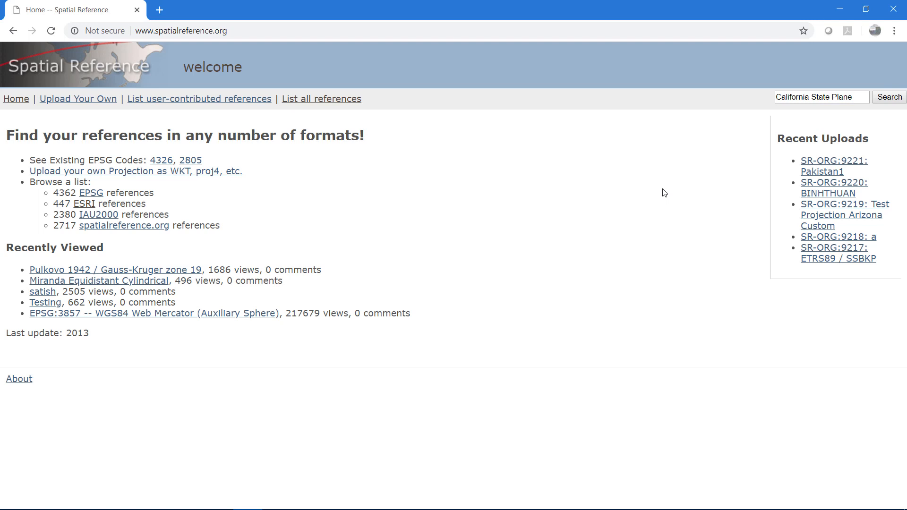
mouse_move(564, 215)
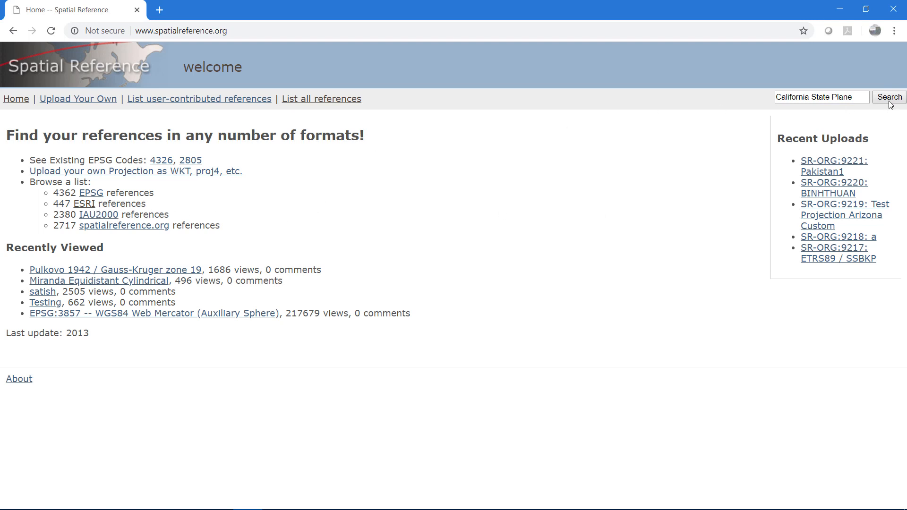
click(890, 97)
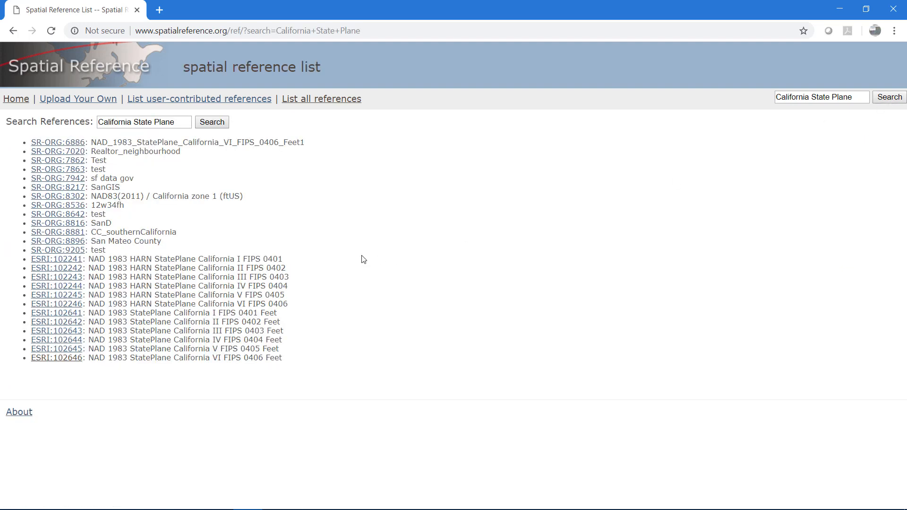
click(56, 358)
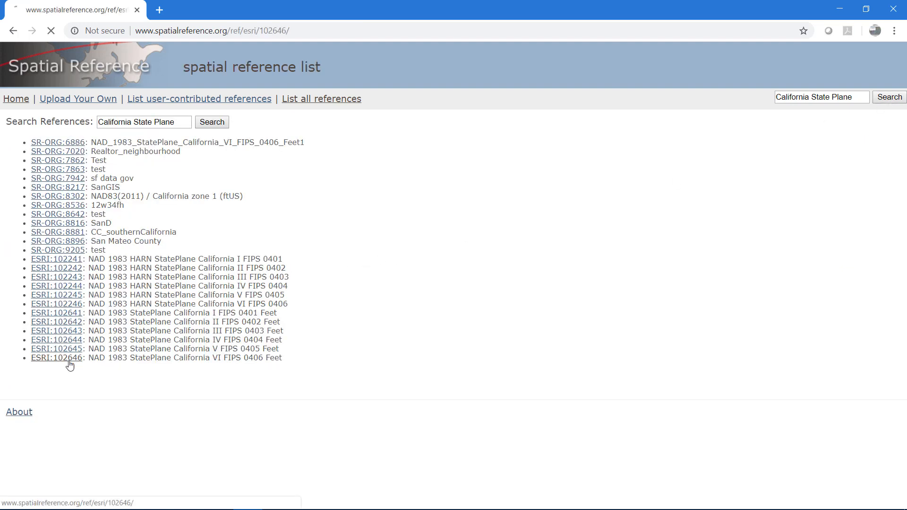
click(53, 358)
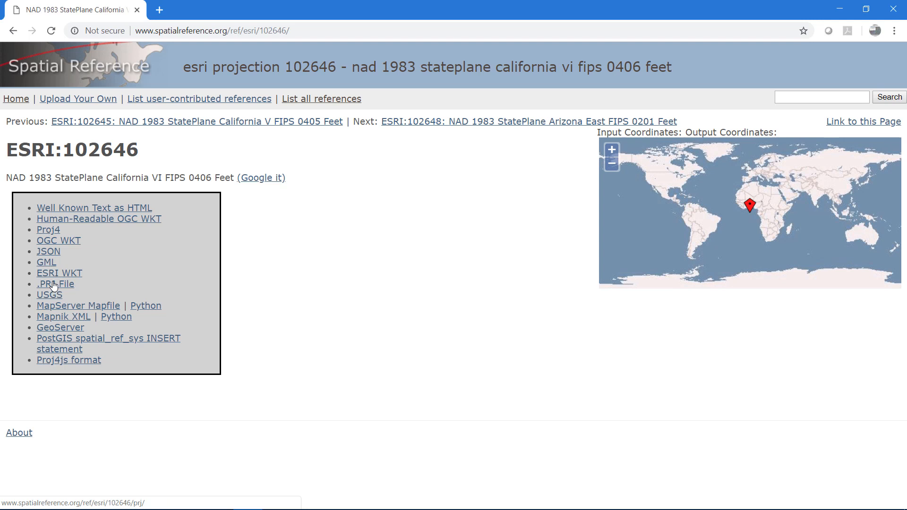
click(54, 284)
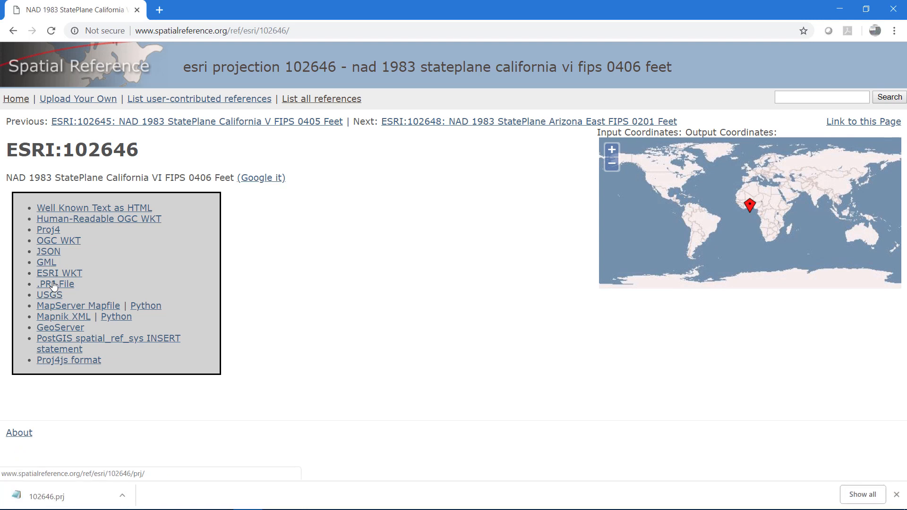
mouse_move(437, 323)
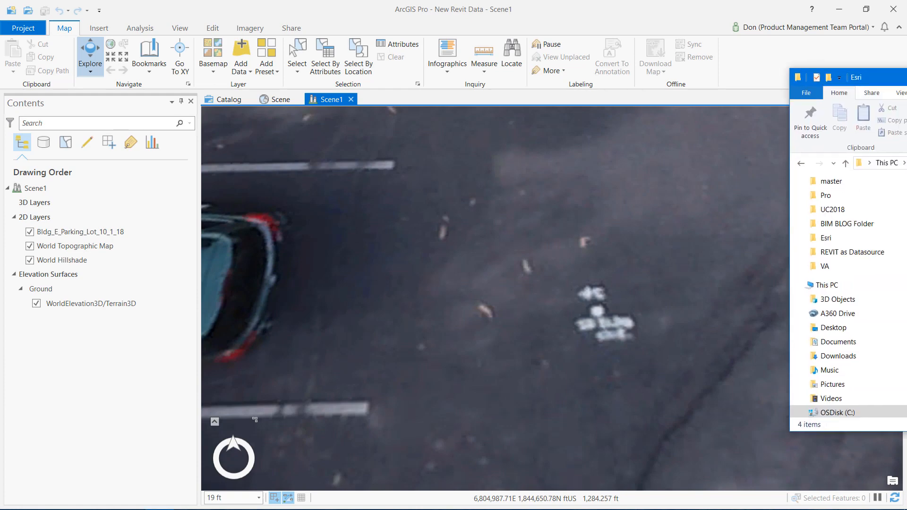
Step: Rename 102646.prj to share the Revit model's base file name
drag(845, 77, 477, 85)
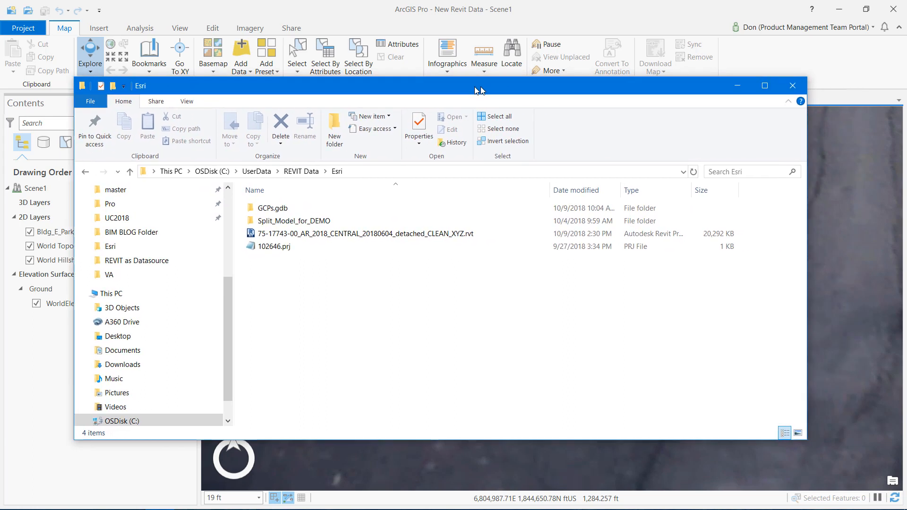
click(364, 234)
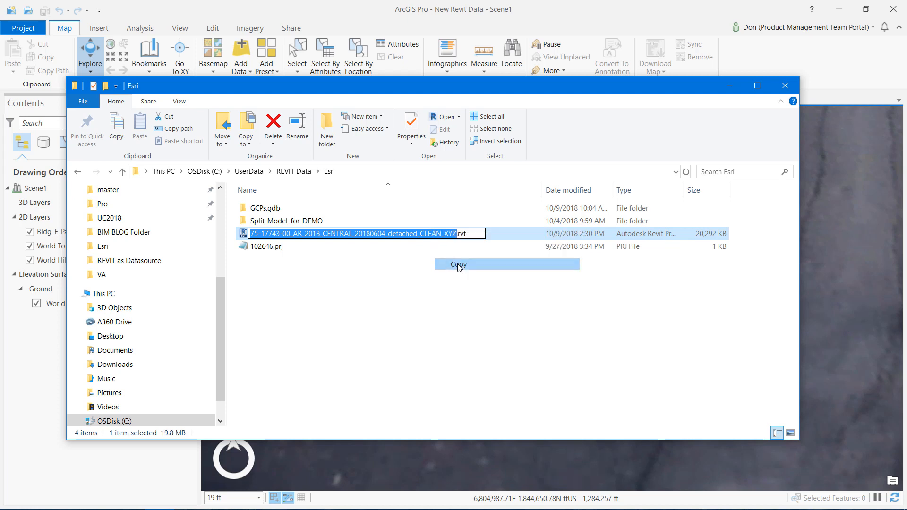
click(267, 246)
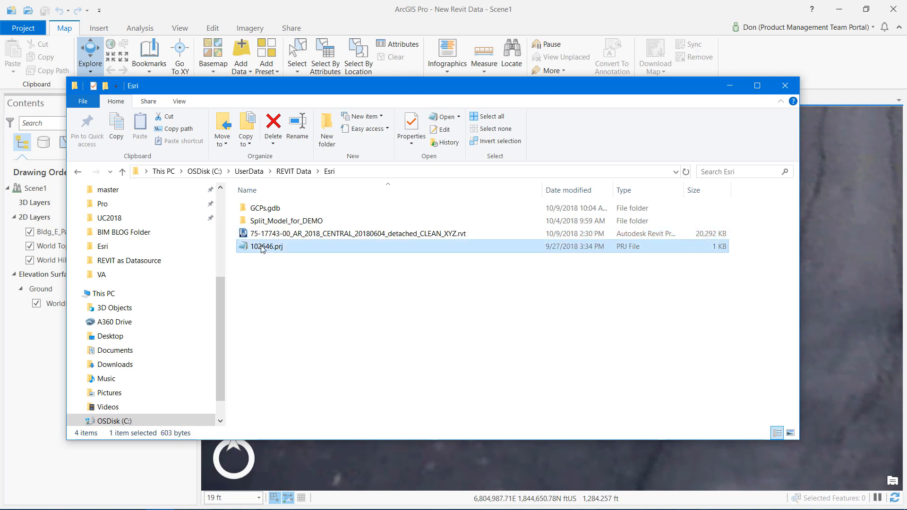
right_click(261, 246)
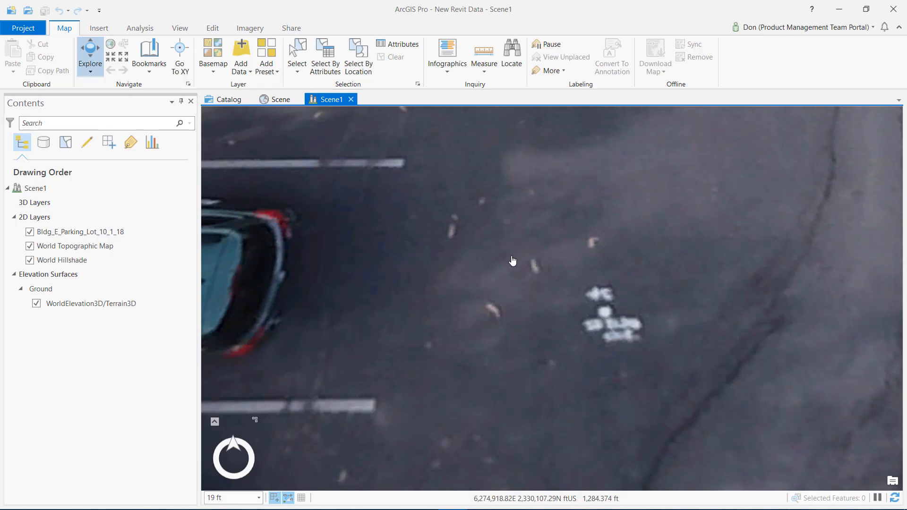
Step: Inspect the building model over the parking lot in Scene1, then close that scene
click(239, 52)
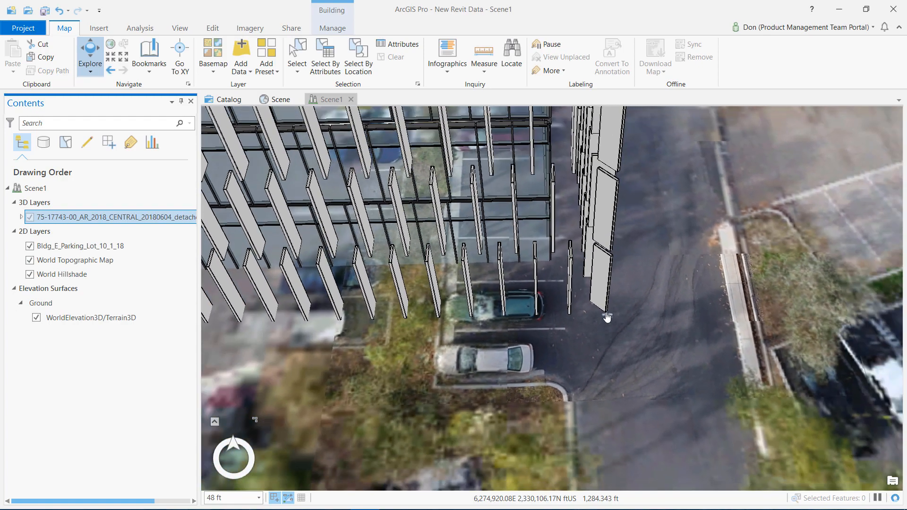
drag(607, 318, 592, 230)
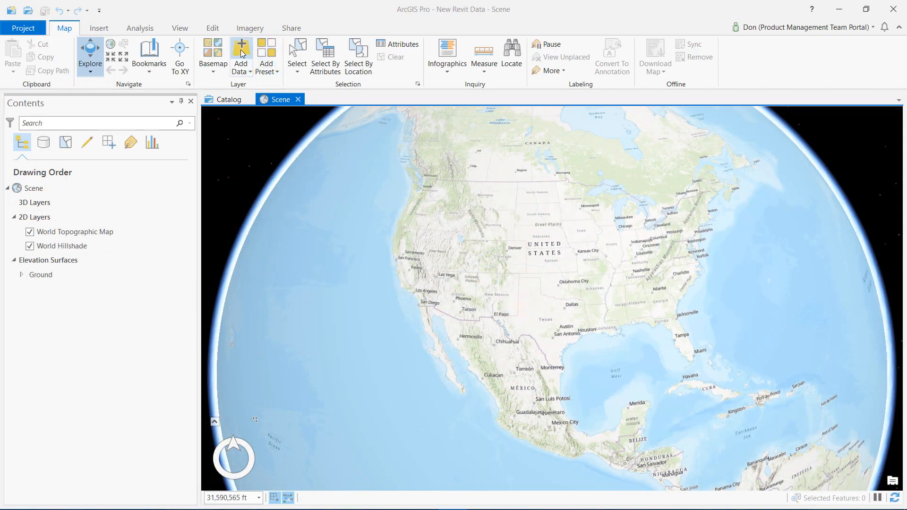
Step: Add the .rvt model to the globe scene and expand its 3D layer into sublayers
click(241, 53)
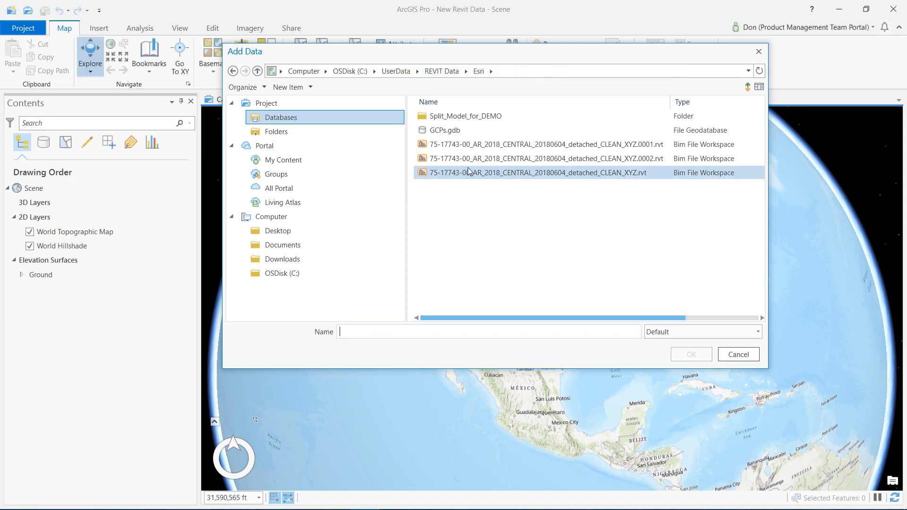
click(739, 354)
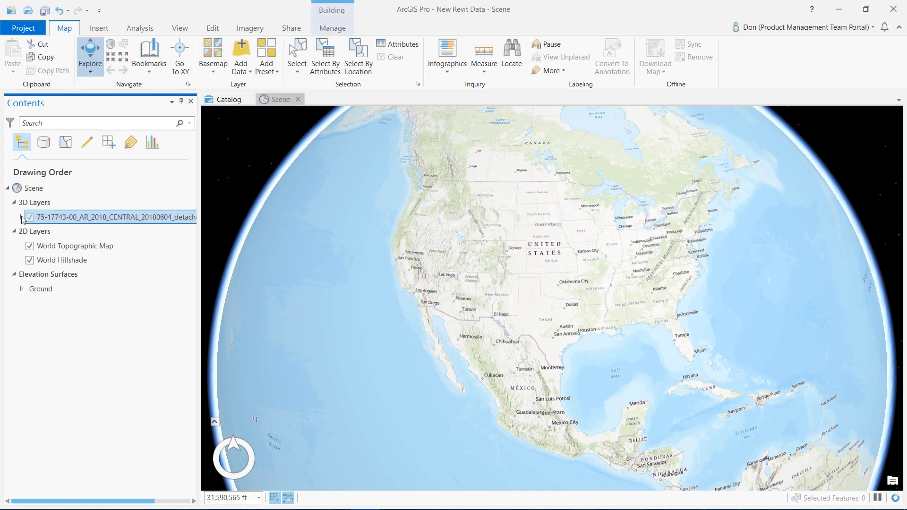
click(21, 216)
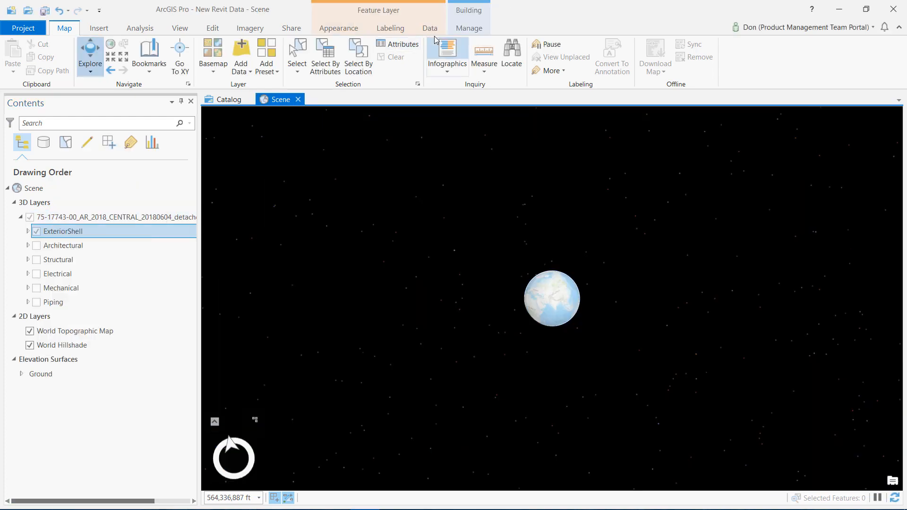
click(469, 28)
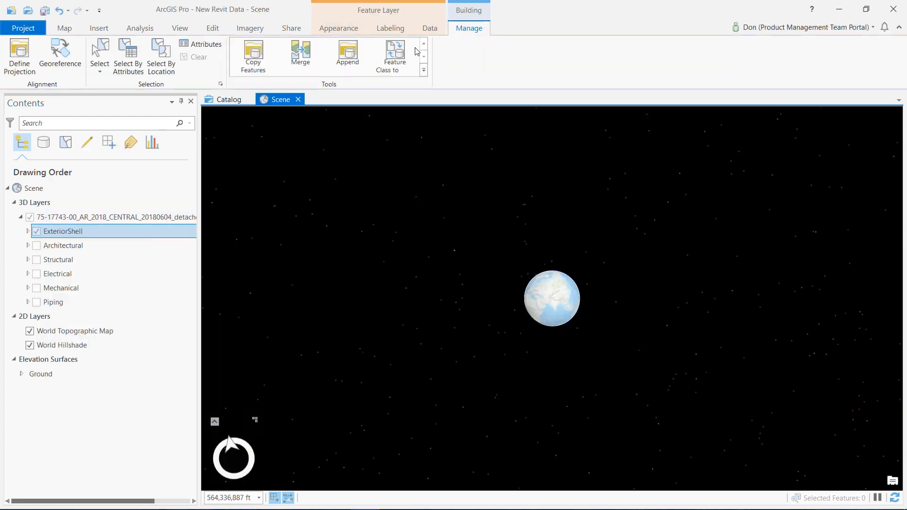
click(19, 52)
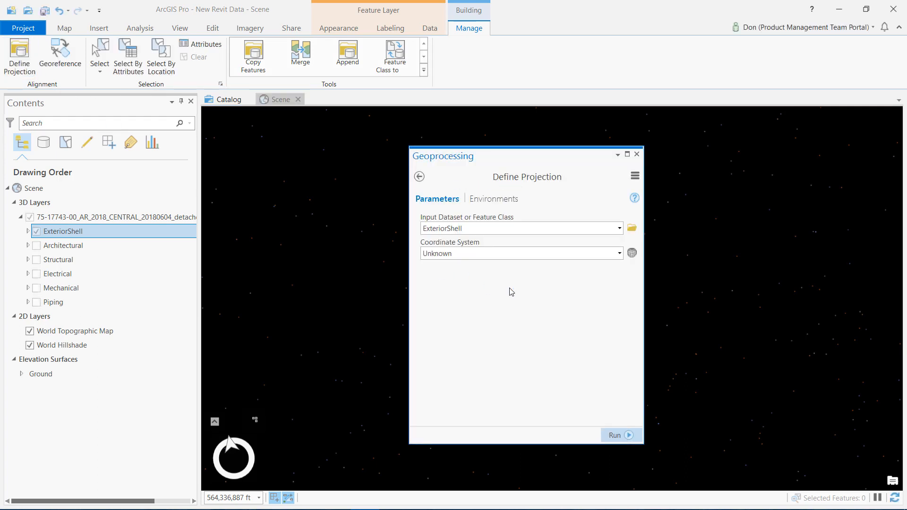
Step: Run Define Projection on ExteriorShell with NAD 1983 (2011) StatePlane California VI FIPS 0406 (US Feet)
click(632, 253)
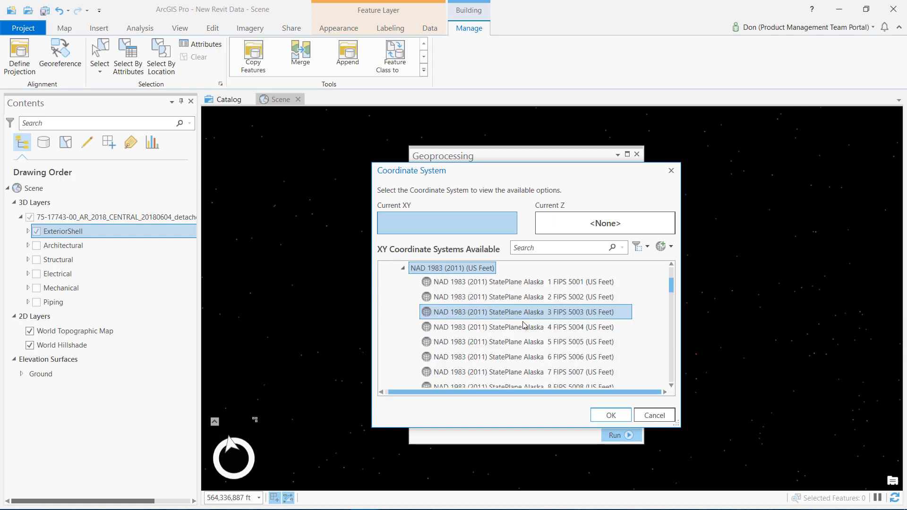
click(538, 378)
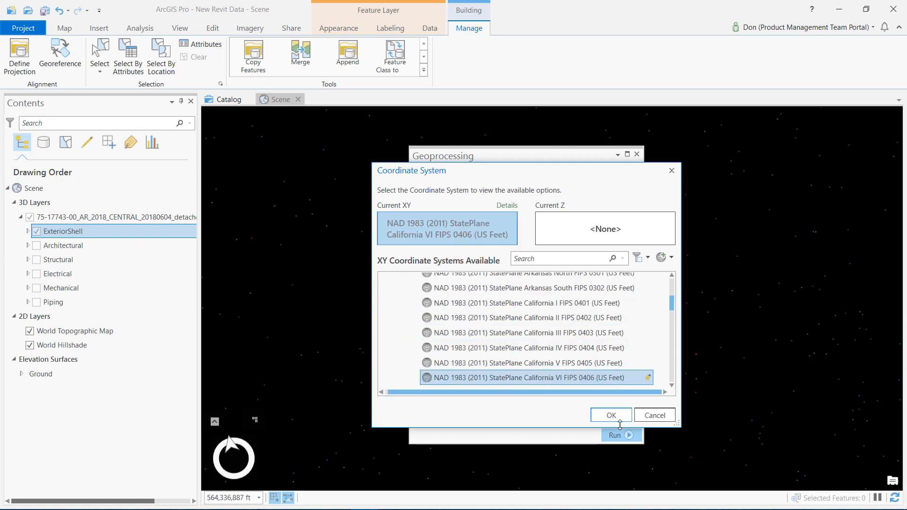
click(611, 415)
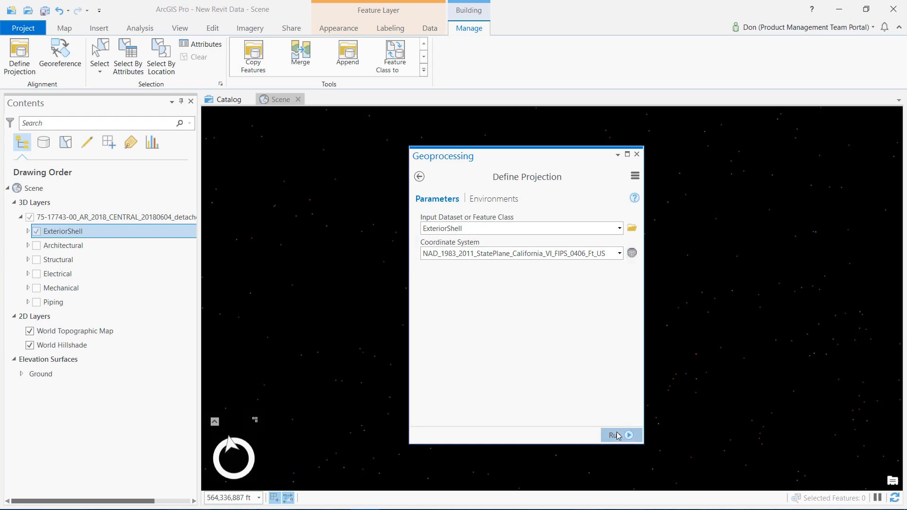
click(622, 435)
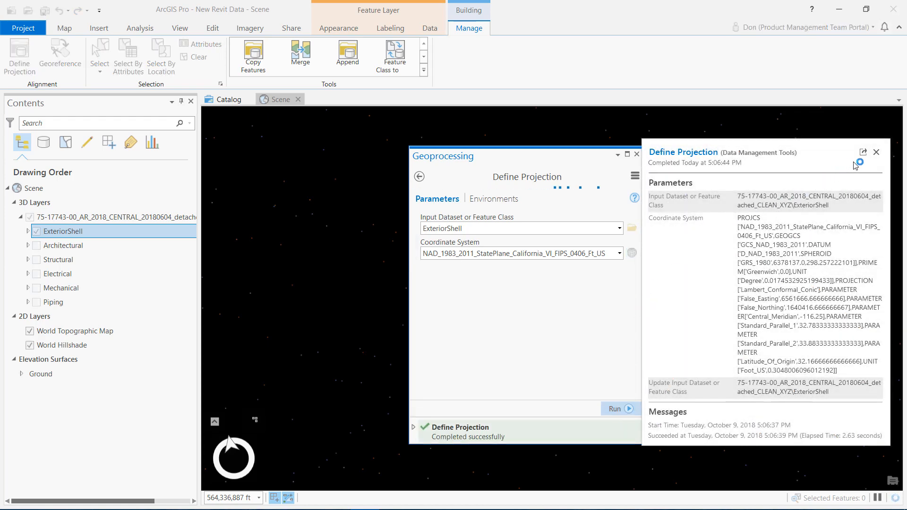
click(877, 152)
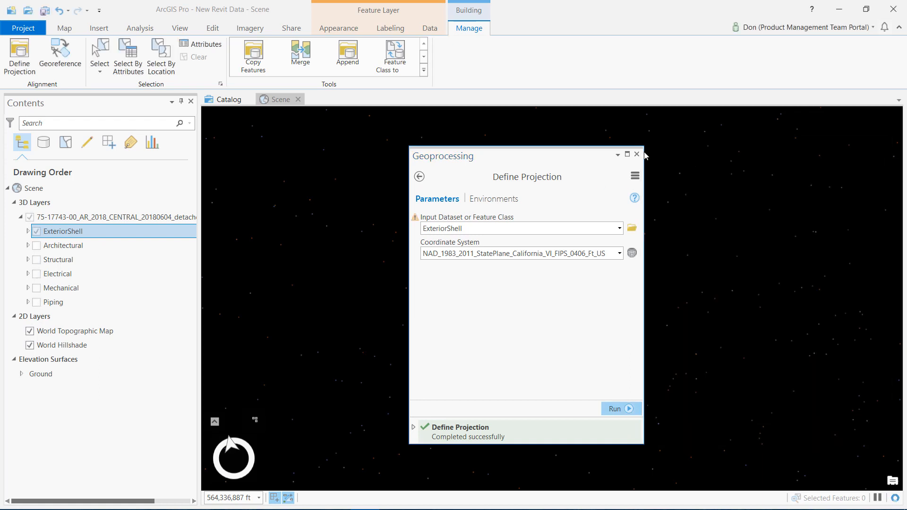
click(636, 154)
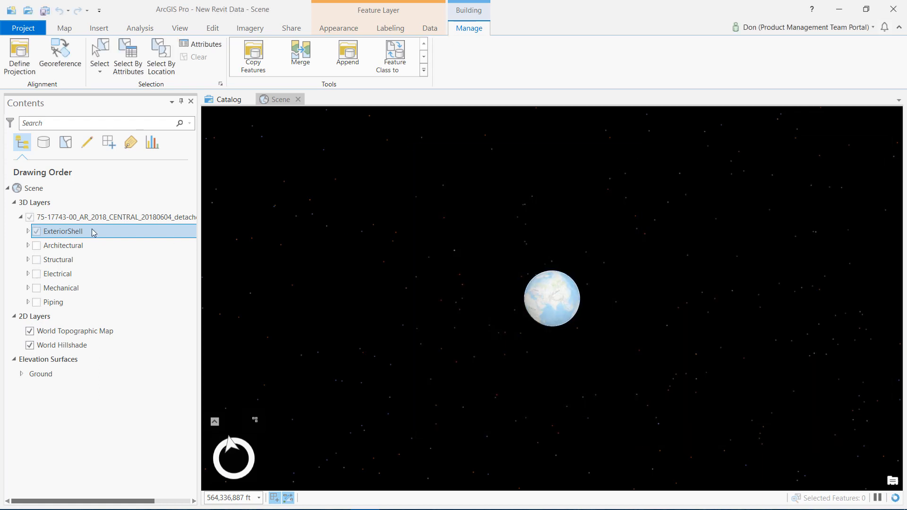
Step: Zoom to the ExteriorShell layer to see the building on the basemap near Orange Blossom Trail
right_click(62, 231)
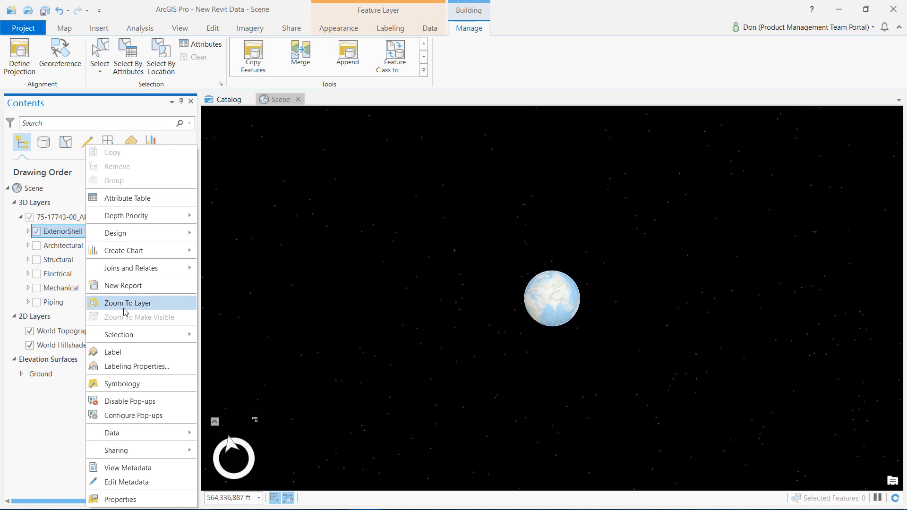
click(127, 303)
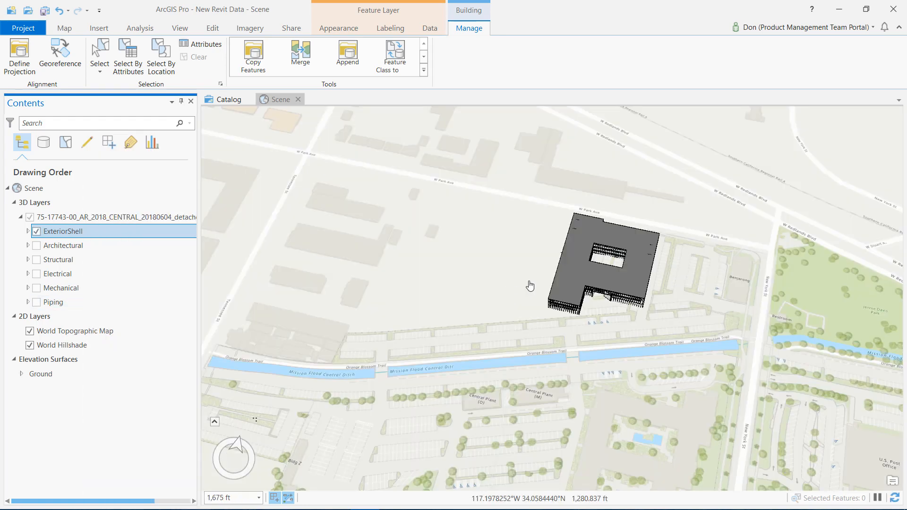